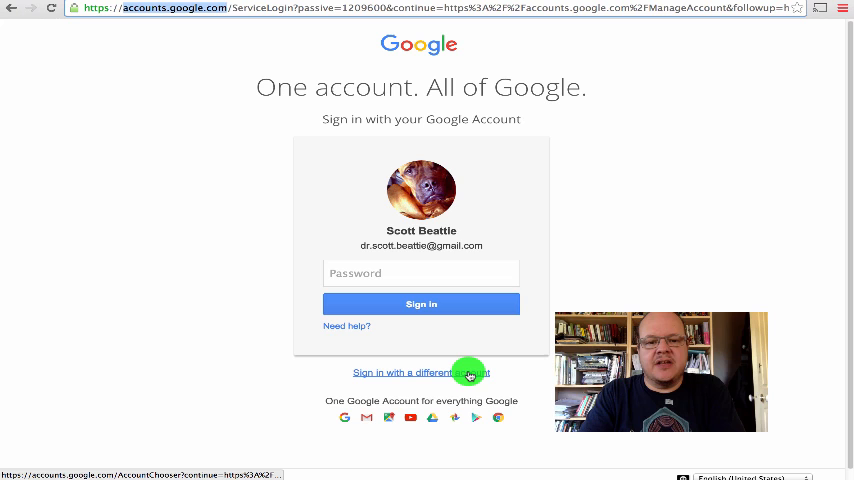
click(421, 372)
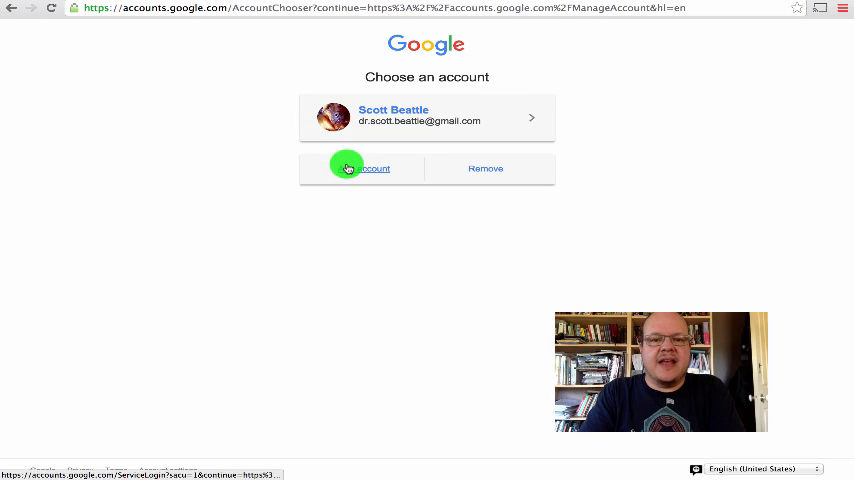
click(352, 168)
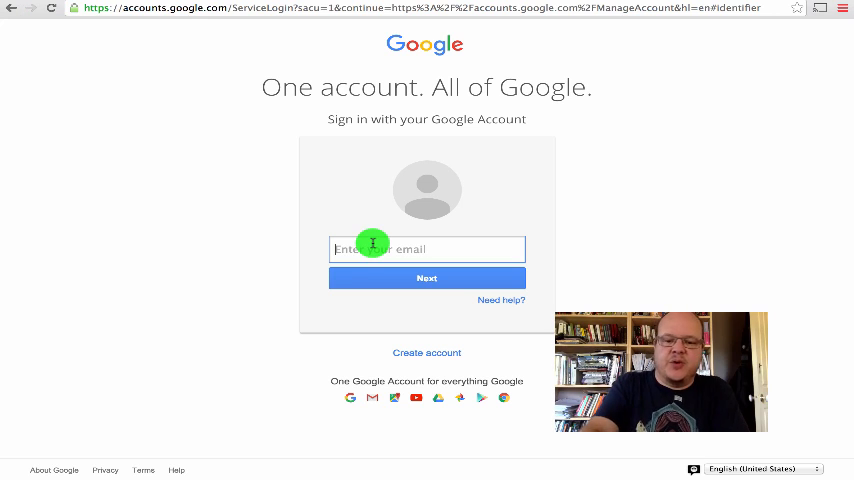
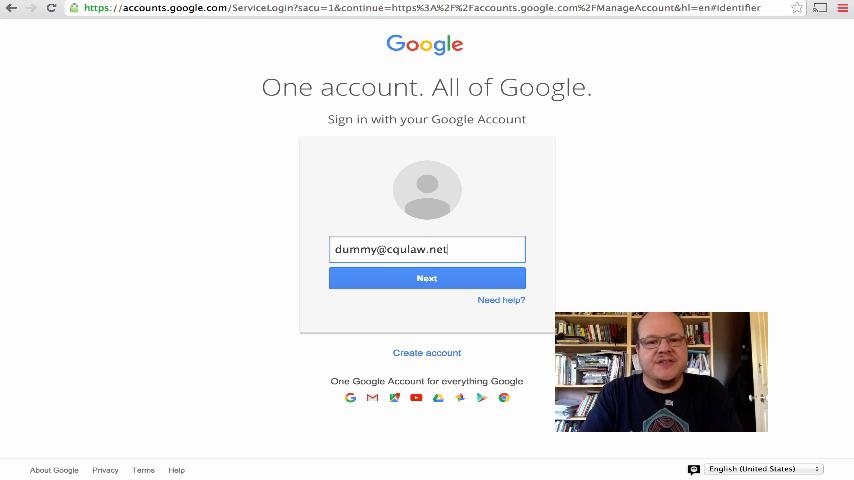
click(371, 243)
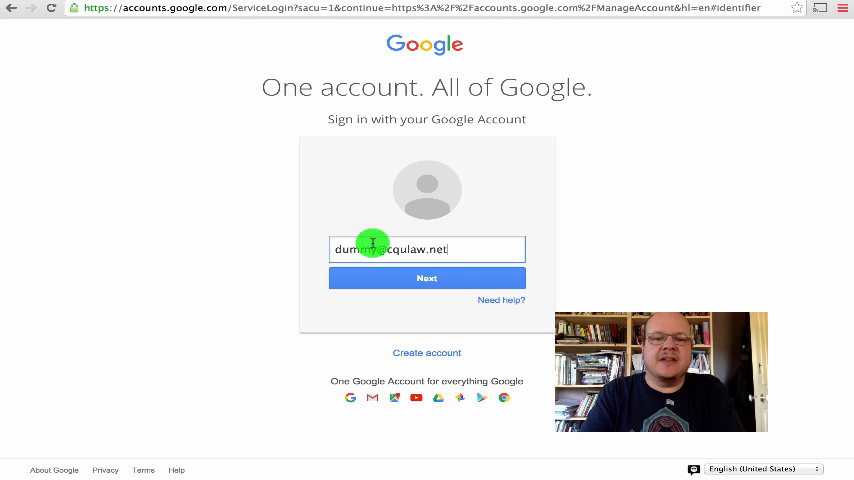
click(426, 278)
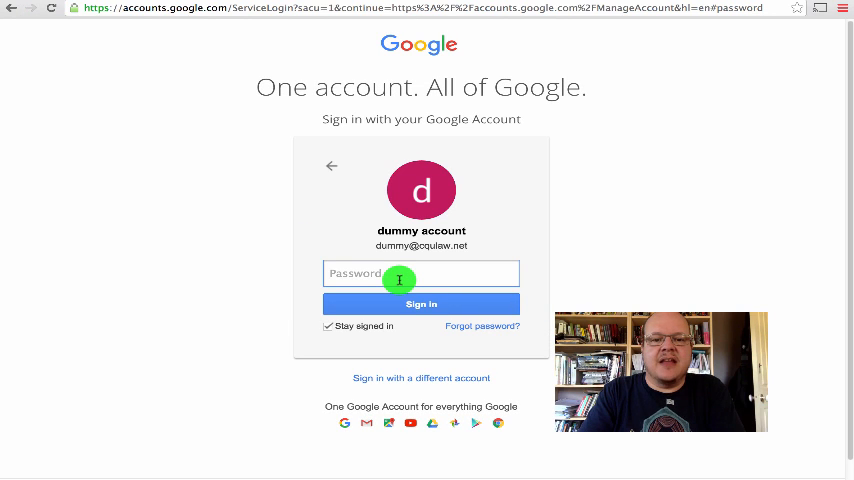
Sign in with the dummy account's password and begin setting a new one
text(•)
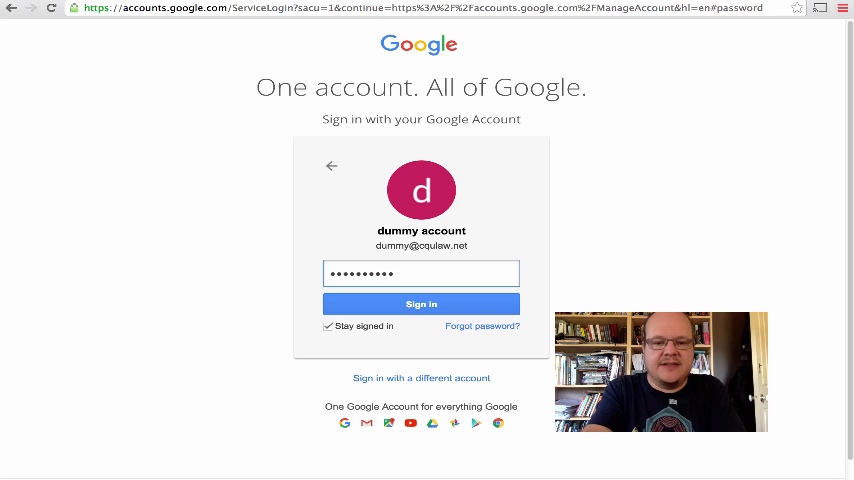
click(400, 306)
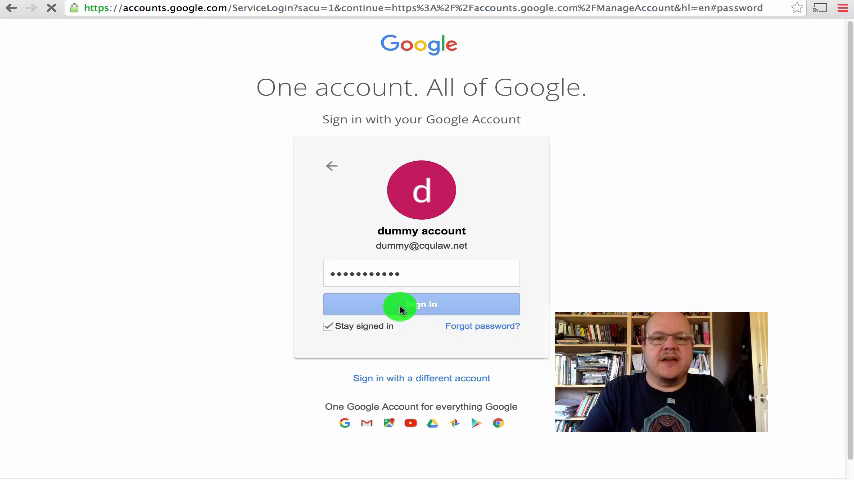
click(421, 304)
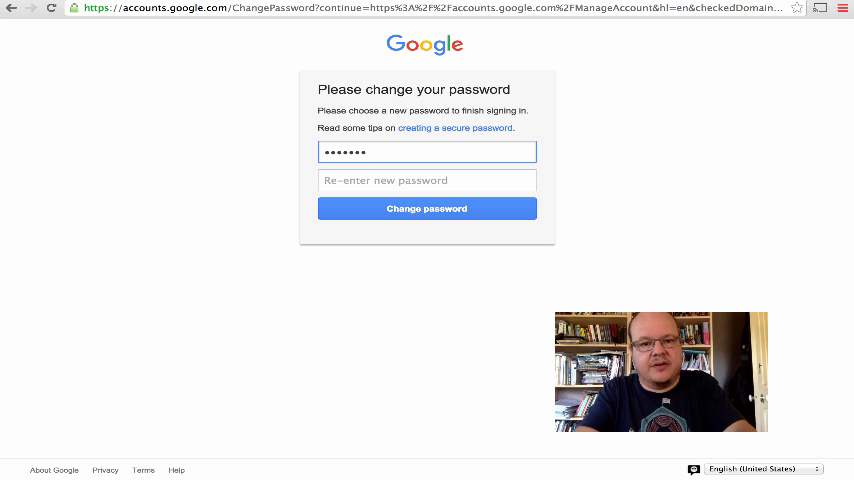
Enter and confirm a new password of at least 8 characters
text(••)
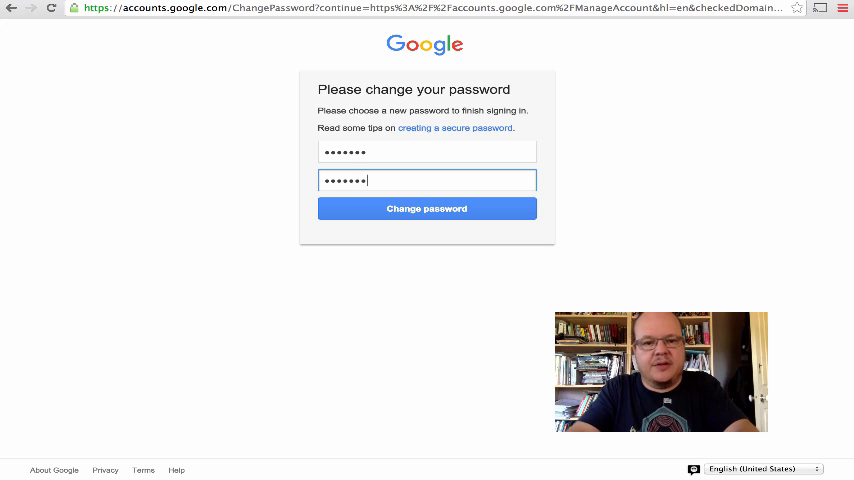
click(426, 208)
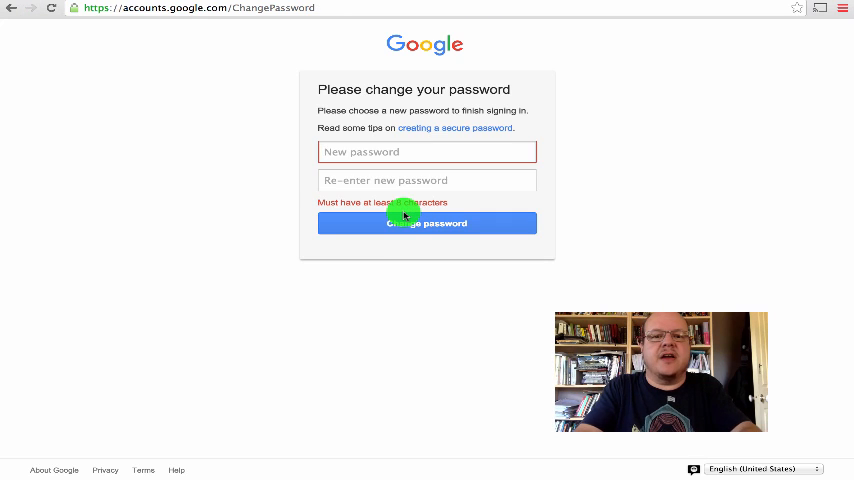
click(426, 222)
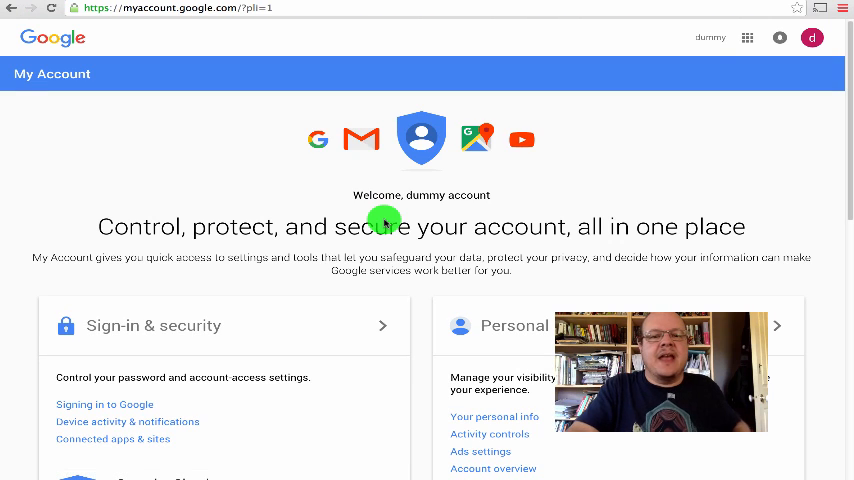
mouse_move(836, 101)
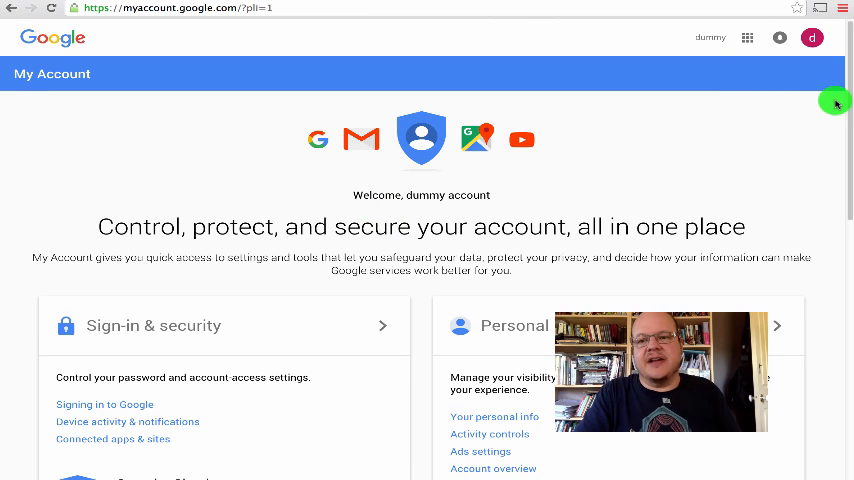
Check the Signing in to Google settings, down to the password changed just now
scroll(down, 3)
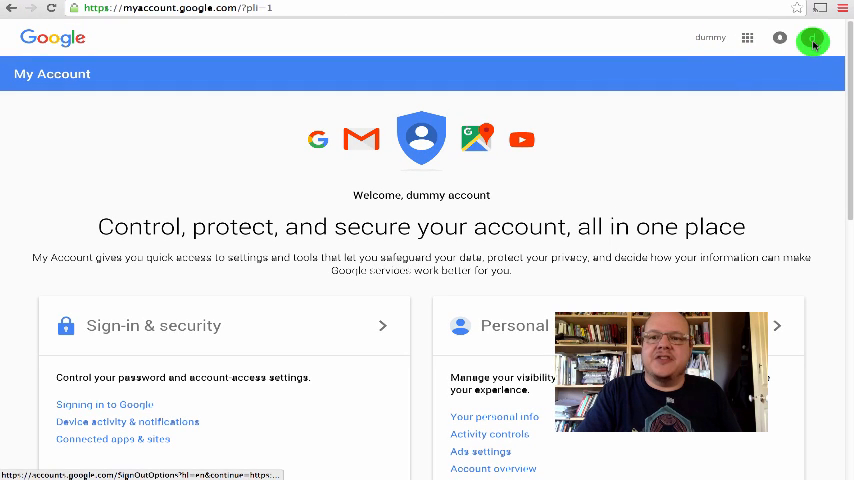
click(813, 38)
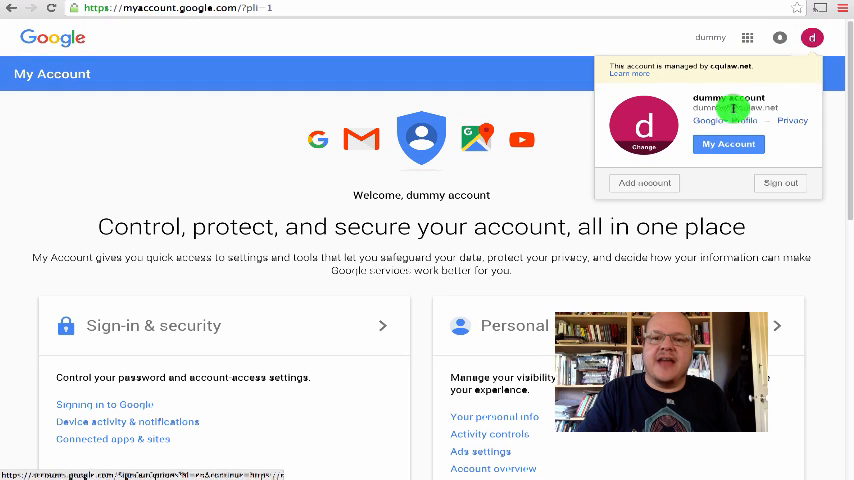
click(811, 37)
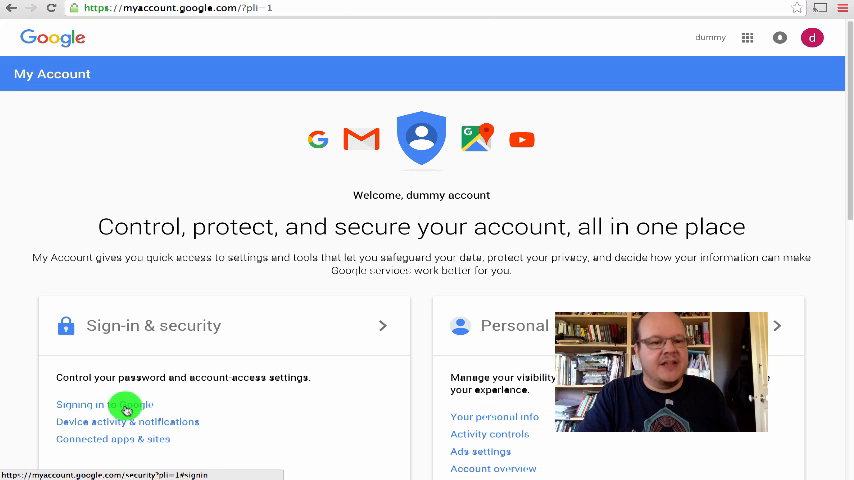
click(112, 404)
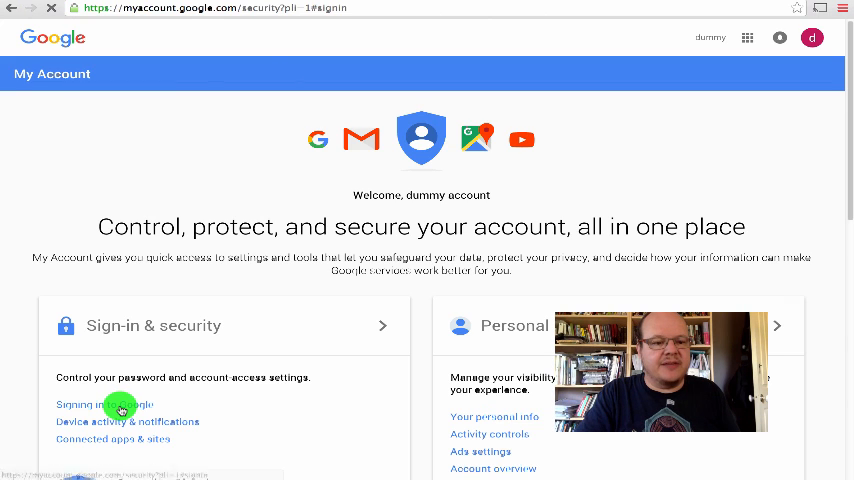
click(113, 404)
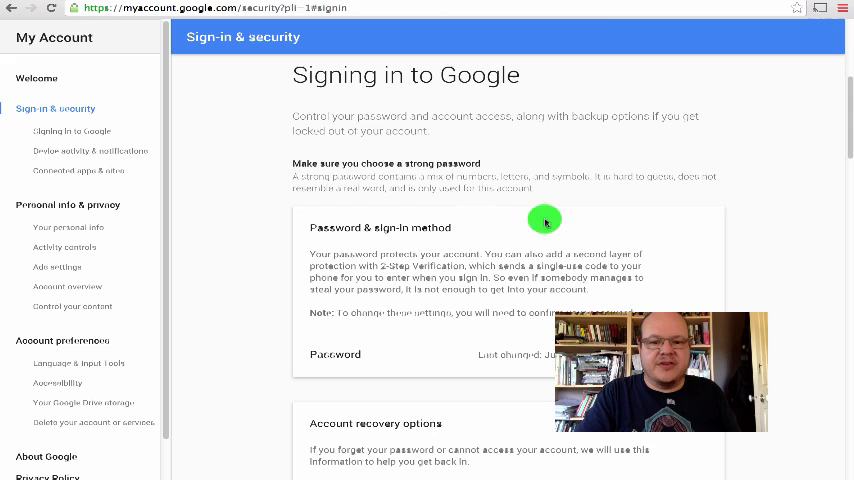
scroll(down, 3)
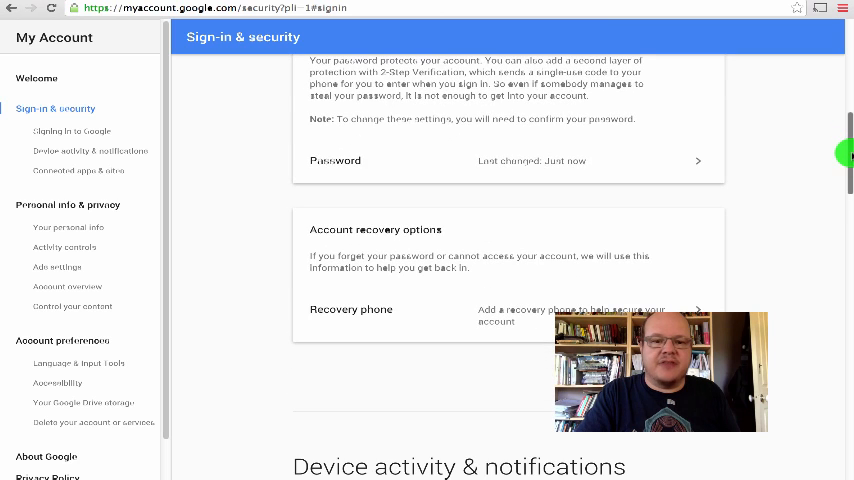
scroll(down, 3)
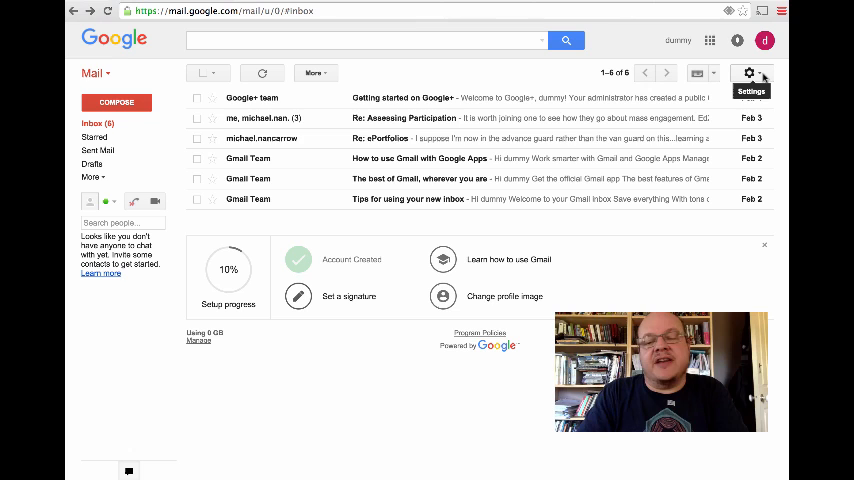
Start adding a forwarding address from Gmail's Forwarding and POP/IMAP settings
click(750, 72)
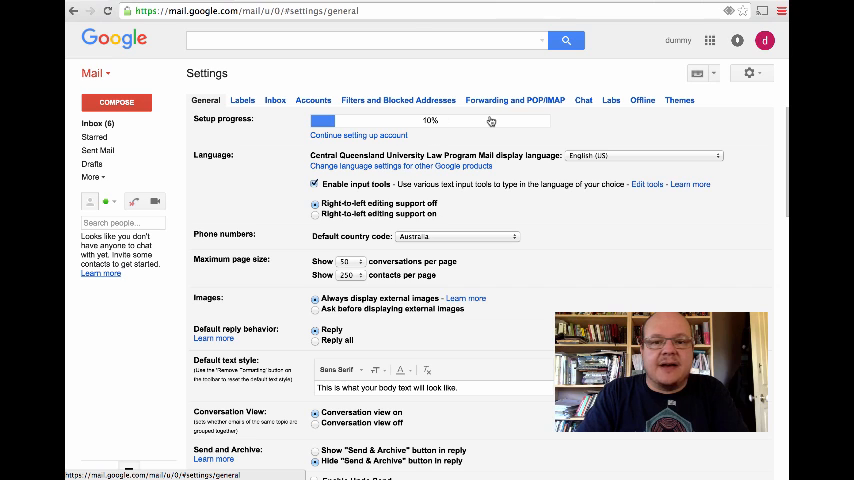
click(515, 99)
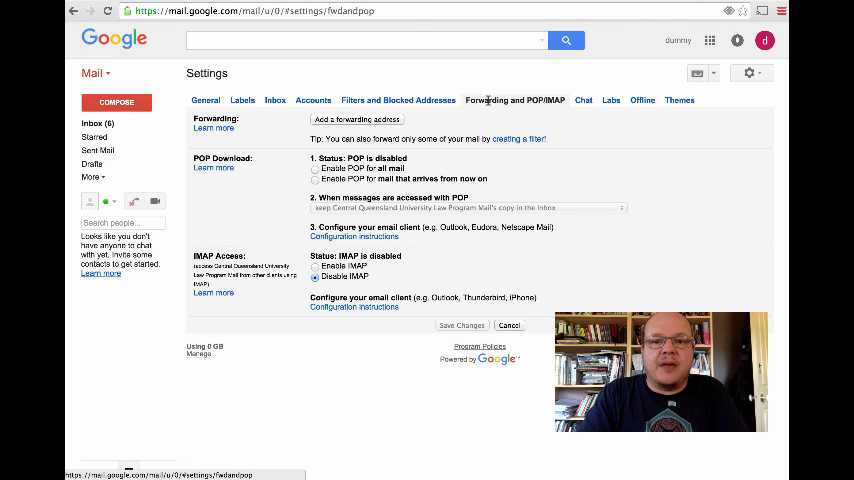
click(356, 119)
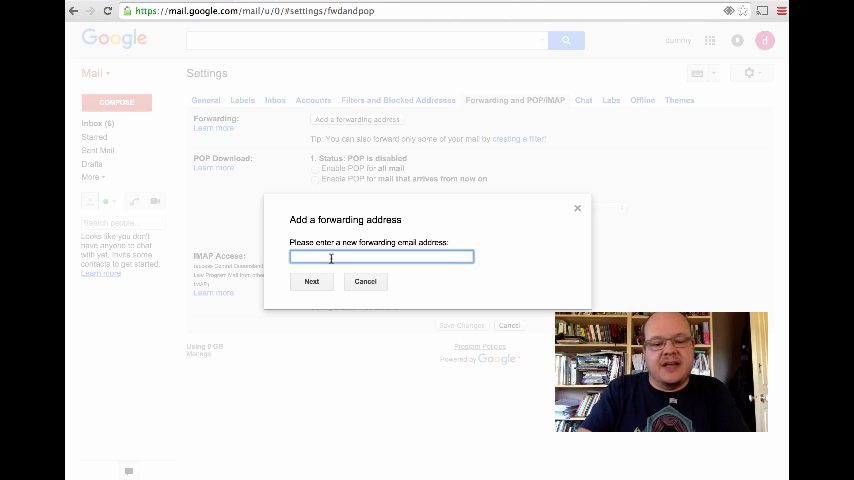
text(ddddd)
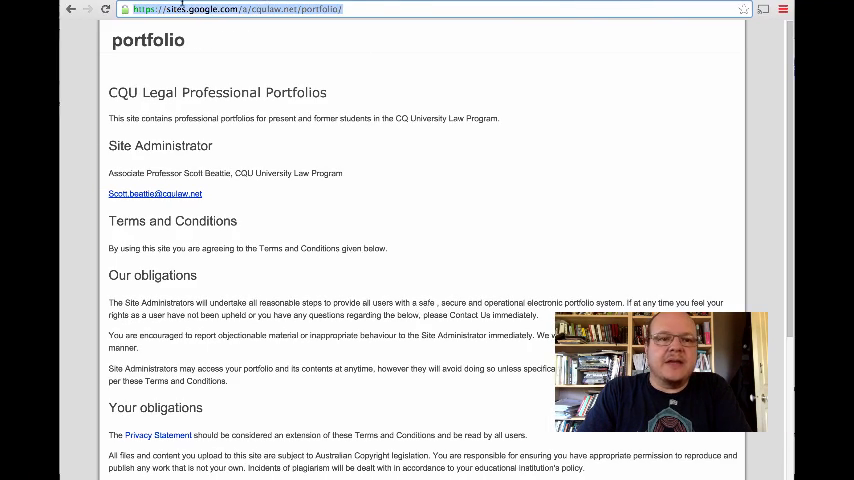
mouse_move(310, 46)
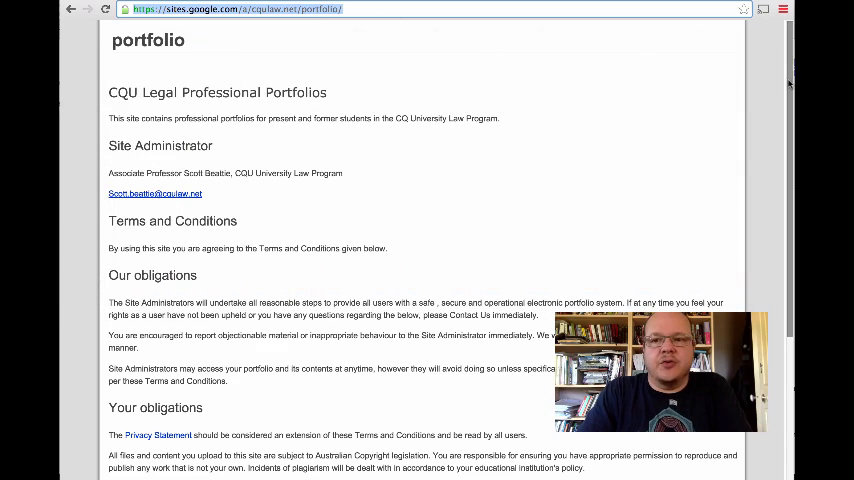
scroll(down, 3)
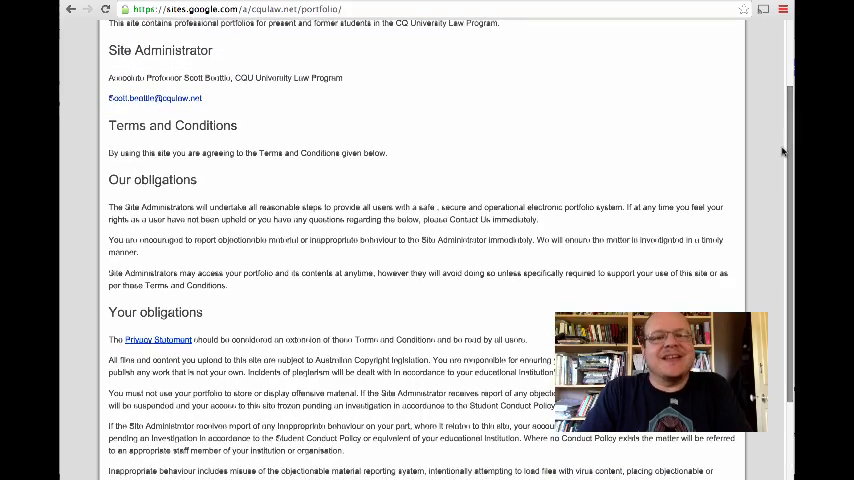
scroll(up, 3)
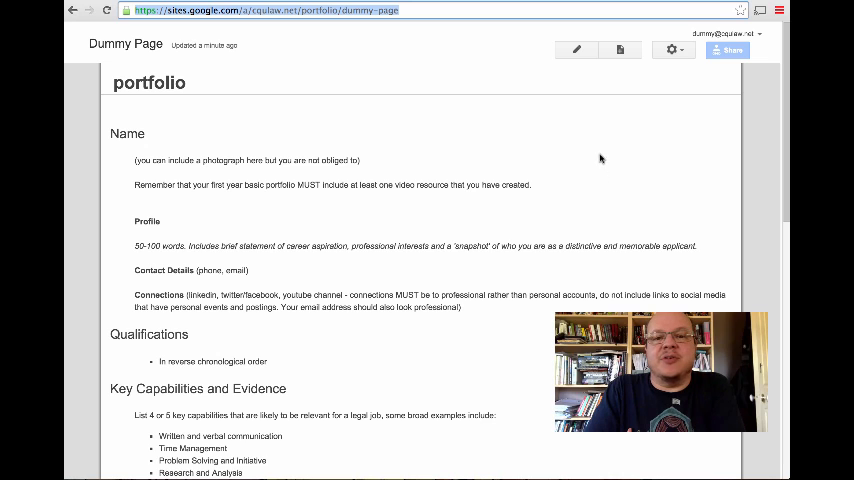
mouse_move(291, 49)
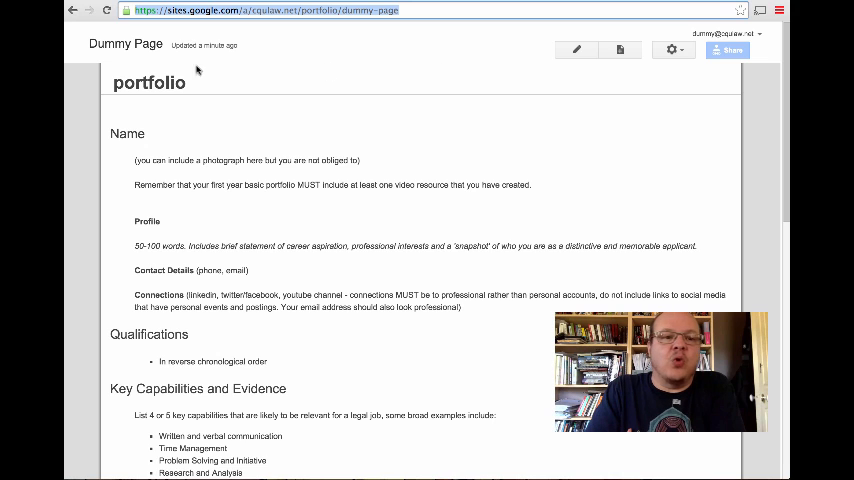
mouse_move(712, 141)
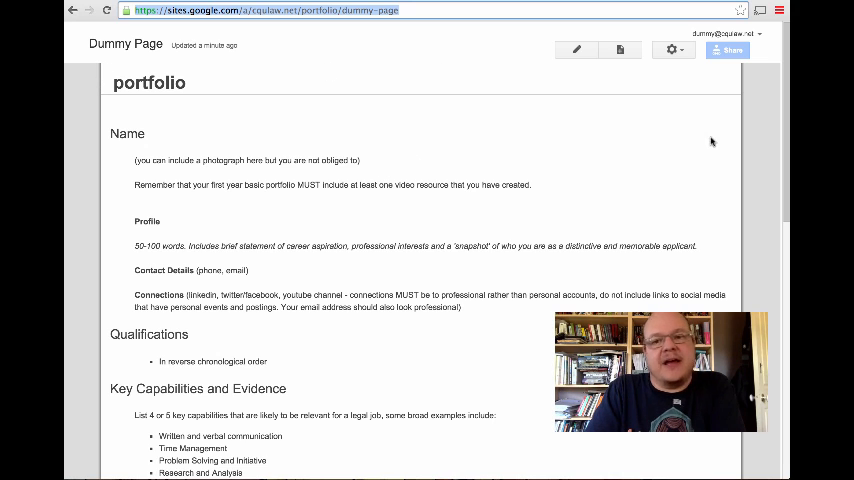
mouse_move(776, 135)
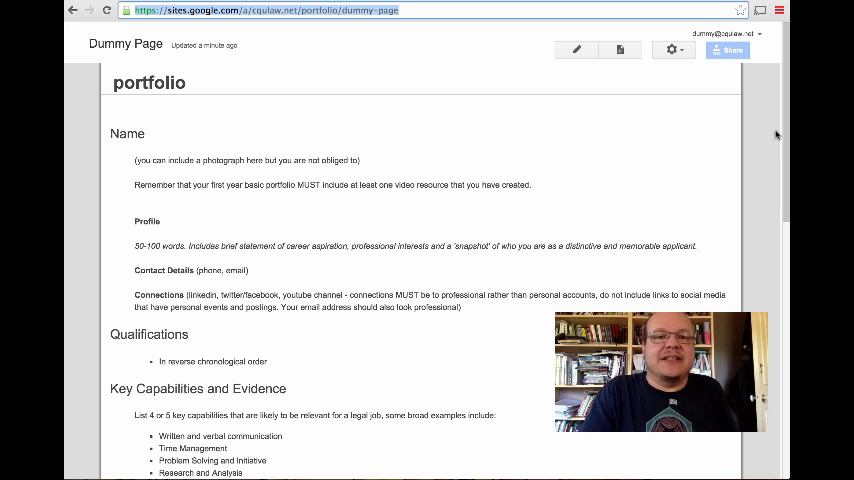
mouse_move(575, 90)
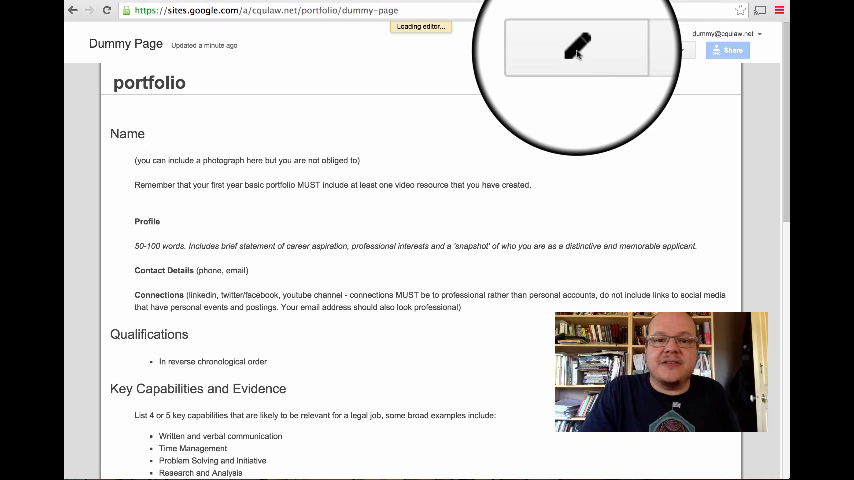
Type 'Typing edits here' below the photograph note and browse the Format and Table menus
click(569, 47)
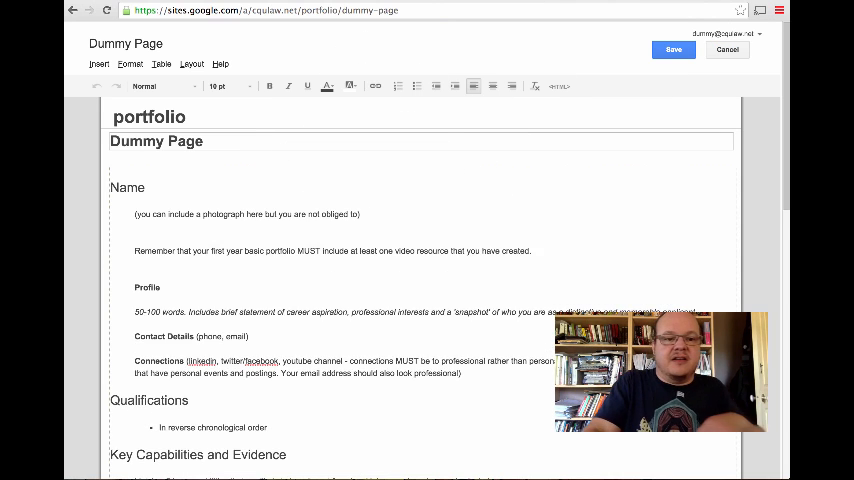
text(Typing edits here)
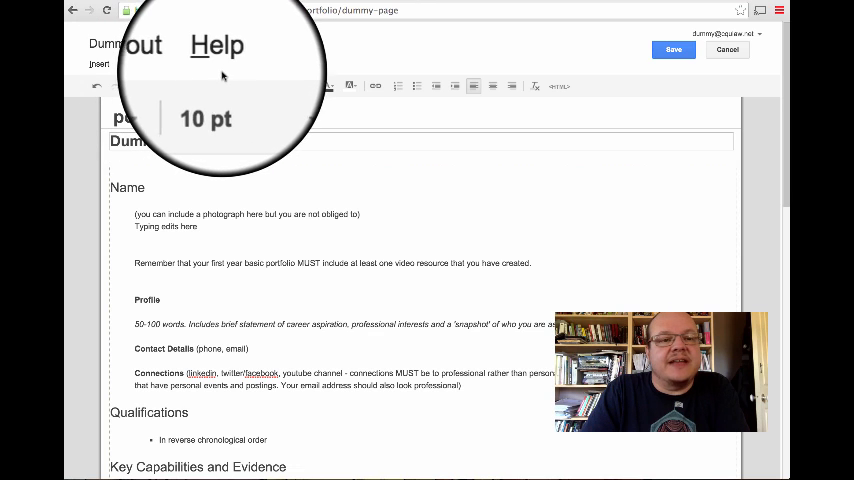
click(108, 62)
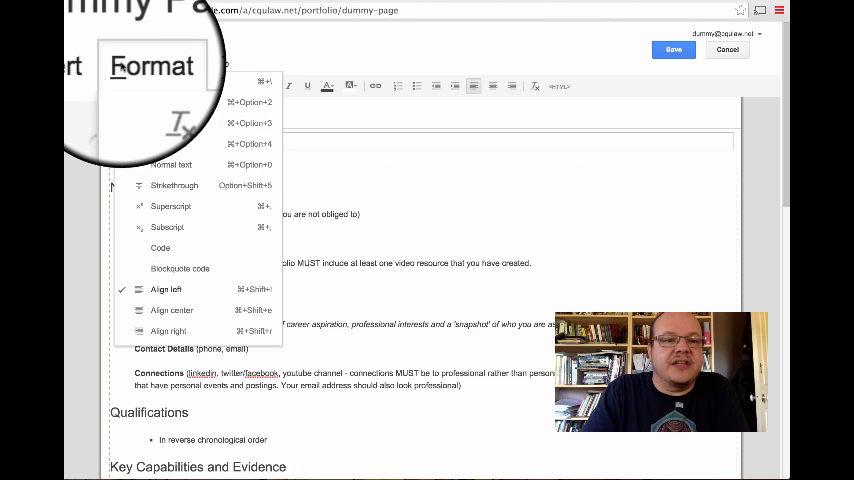
click(150, 62)
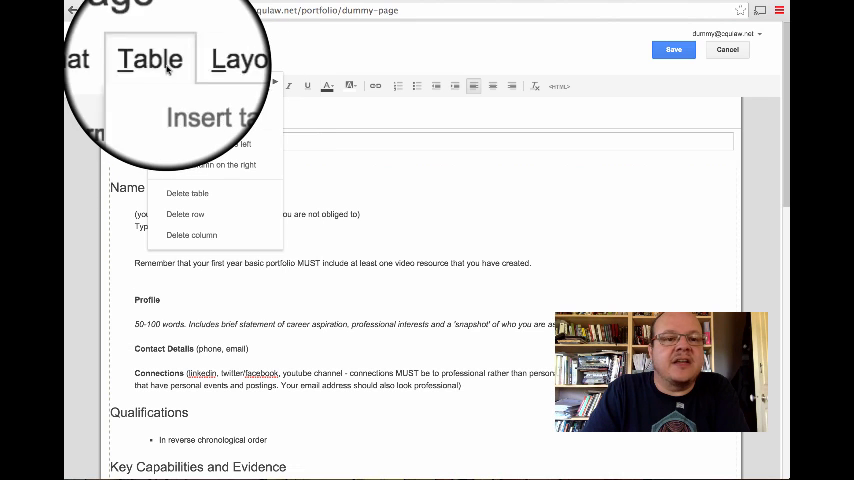
click(118, 66)
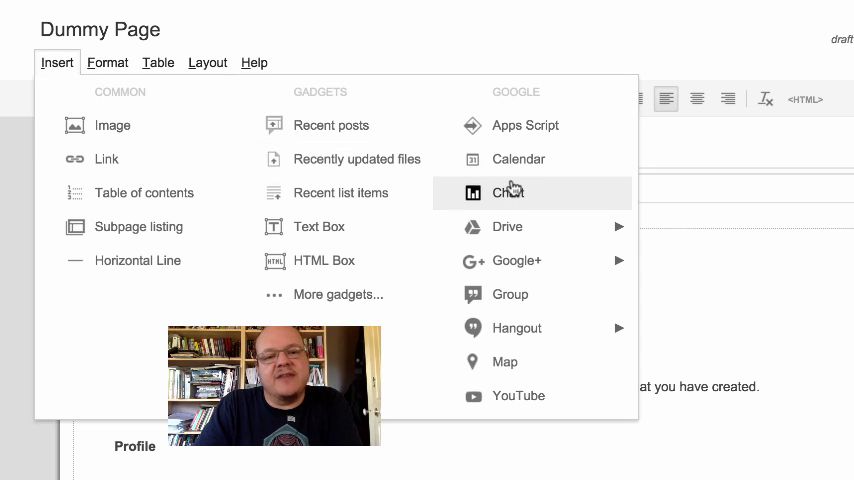
mouse_move(508, 227)
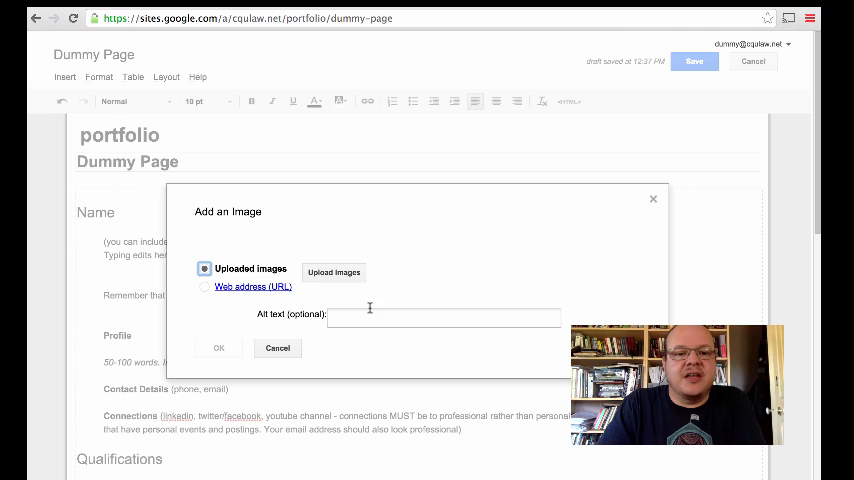
Upload the orange and blue creature photo from the my stuff folder into the page
click(333, 272)
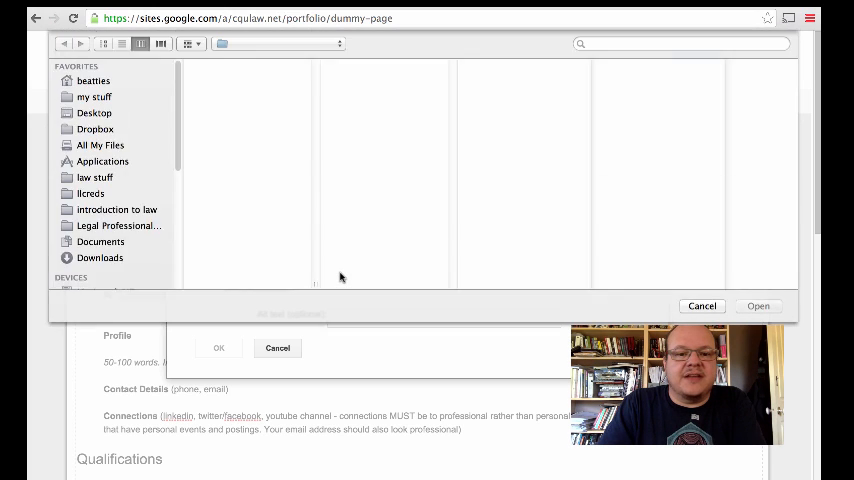
click(90, 96)
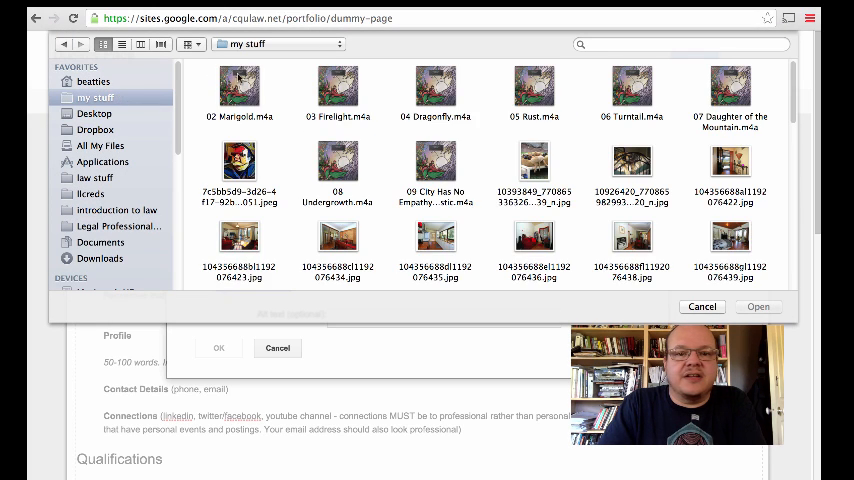
scroll(down, 3)
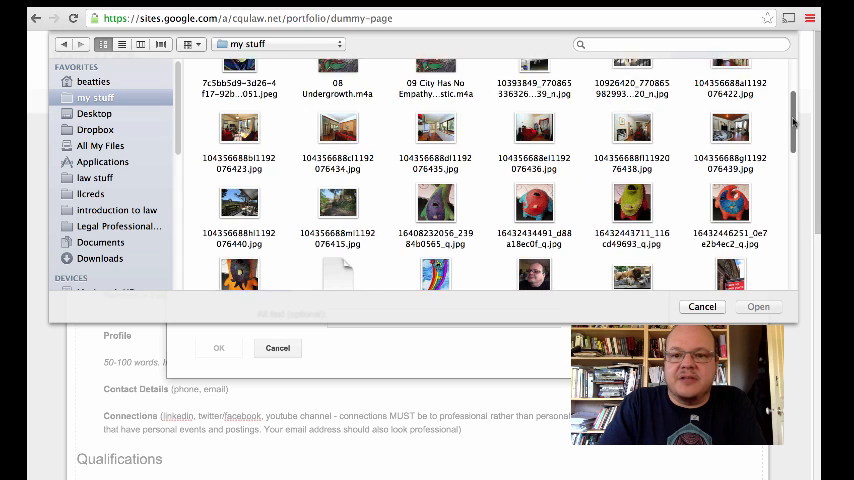
scroll(down, 3)
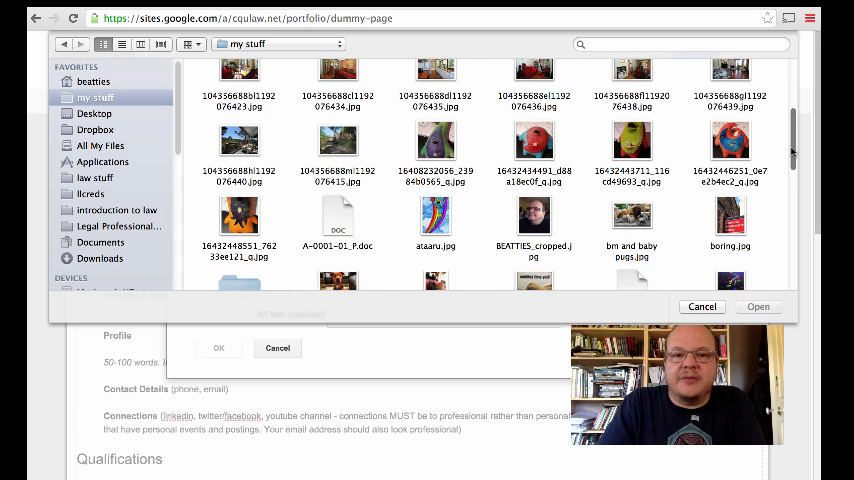
click(727, 145)
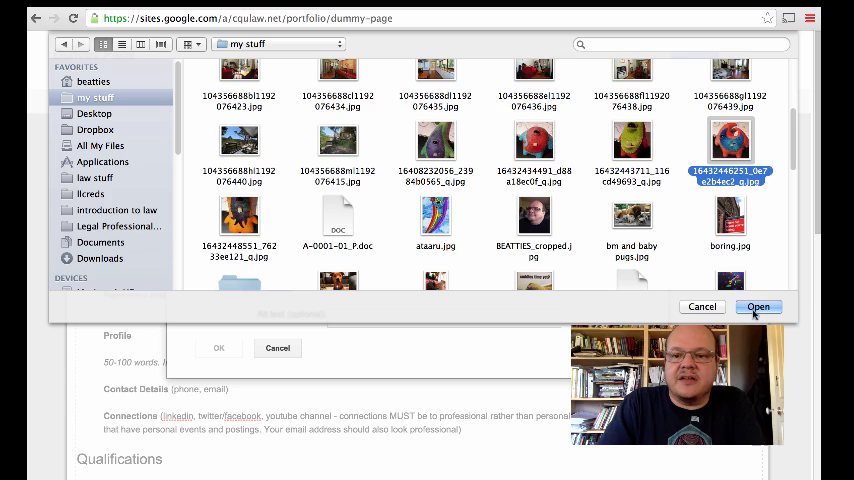
click(760, 306)
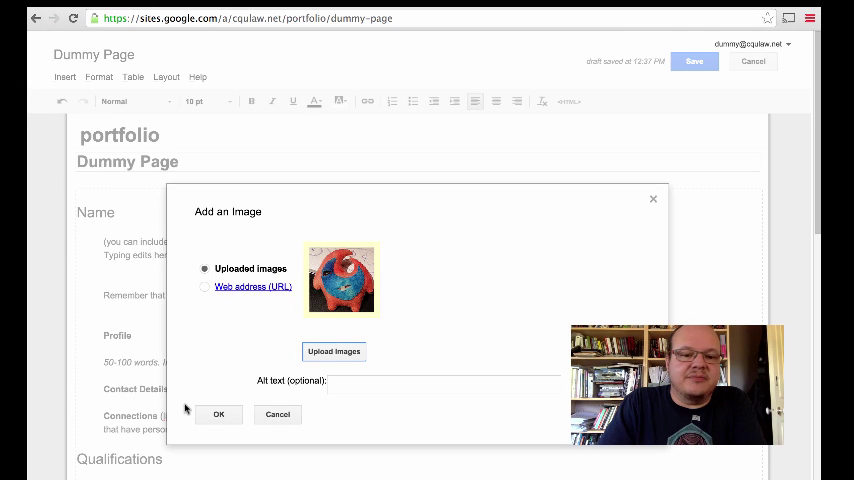
click(218, 414)
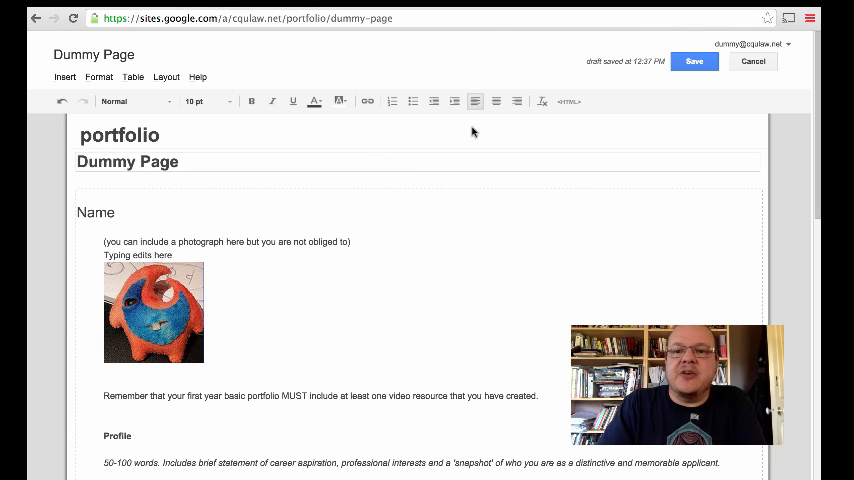
Save Dummy Page's edits and return it to view mode
click(693, 61)
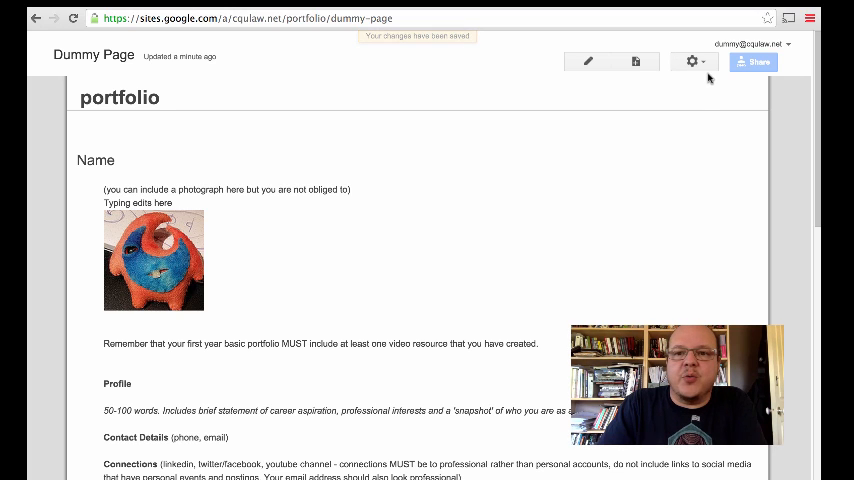
click(692, 61)
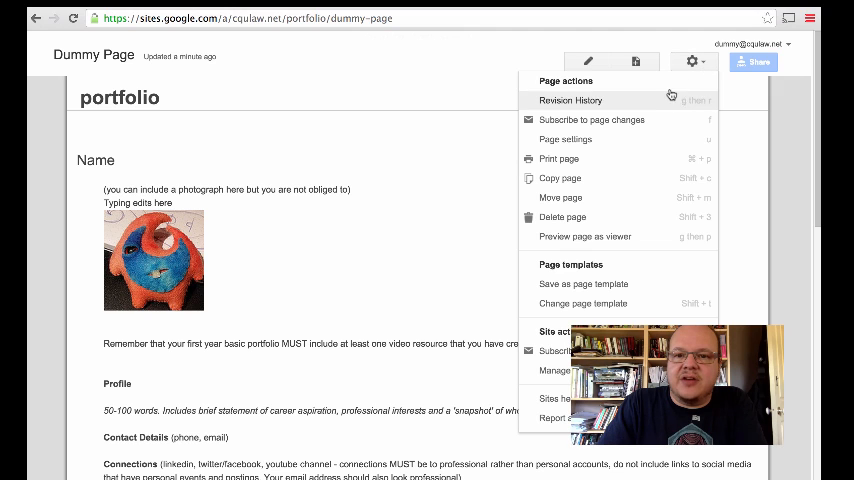
Revert Dummy Page to Version 8 from its Revision History
click(570, 100)
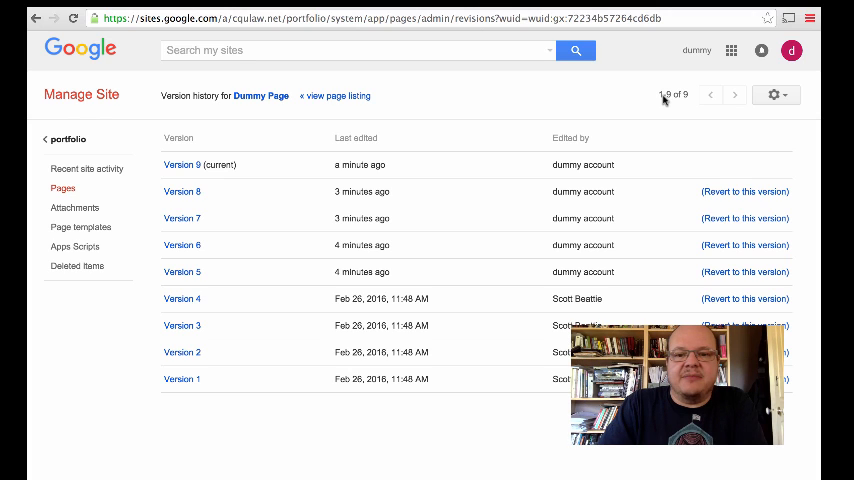
mouse_move(735, 203)
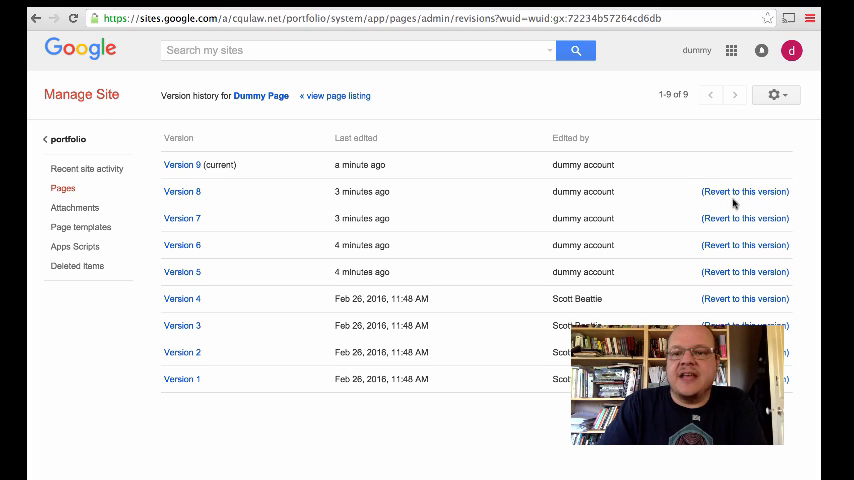
click(744, 191)
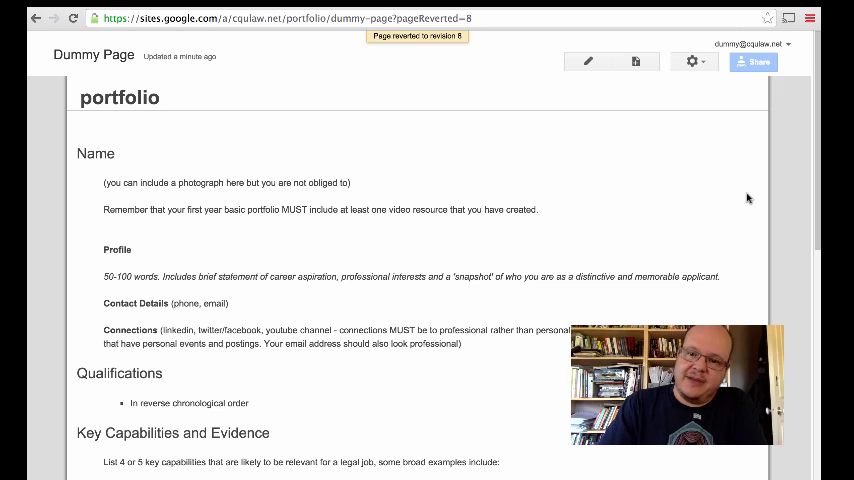
scroll(down, 3)
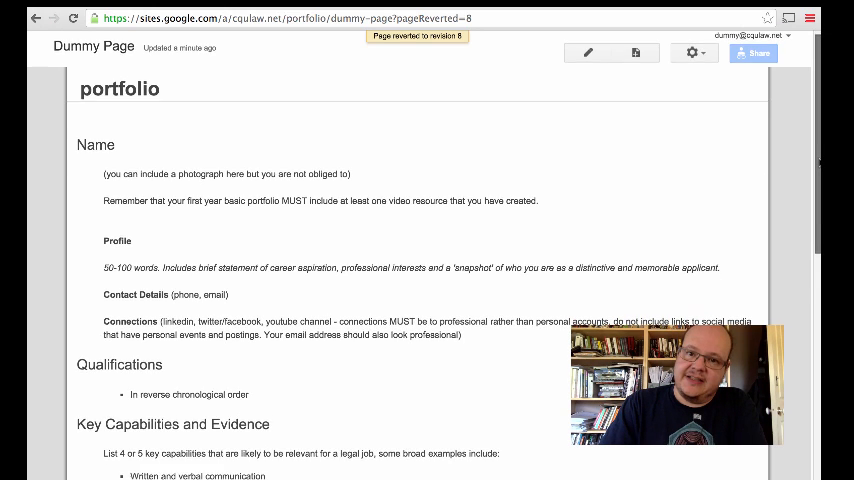
scroll(down, 3)
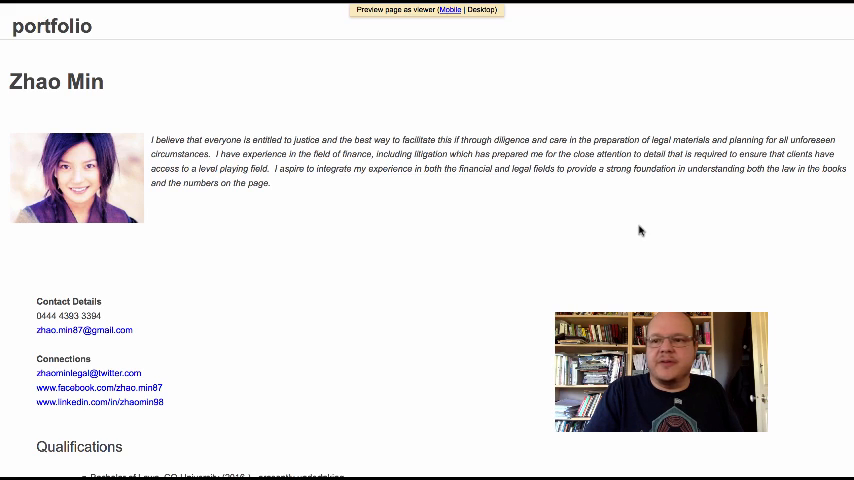
Scroll the example portfolio from Key Capabilities and Evidence to Examples of Work, then back to Ethos
scroll(down, 3)
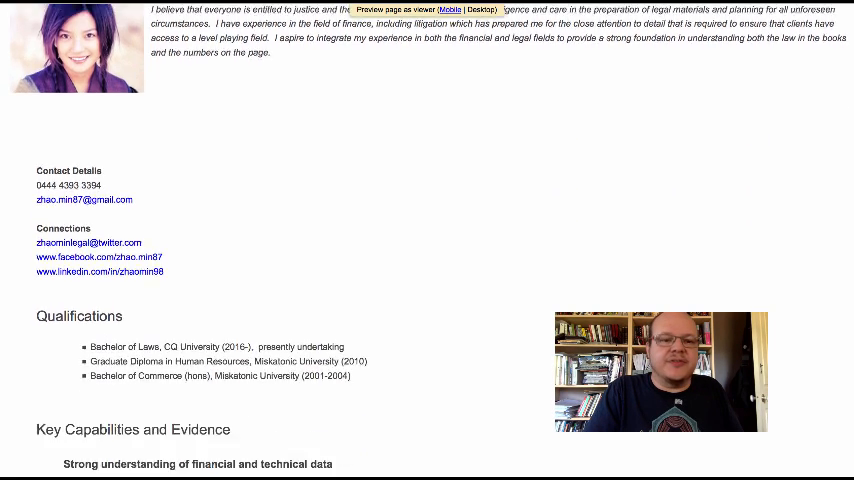
scroll(down, 3)
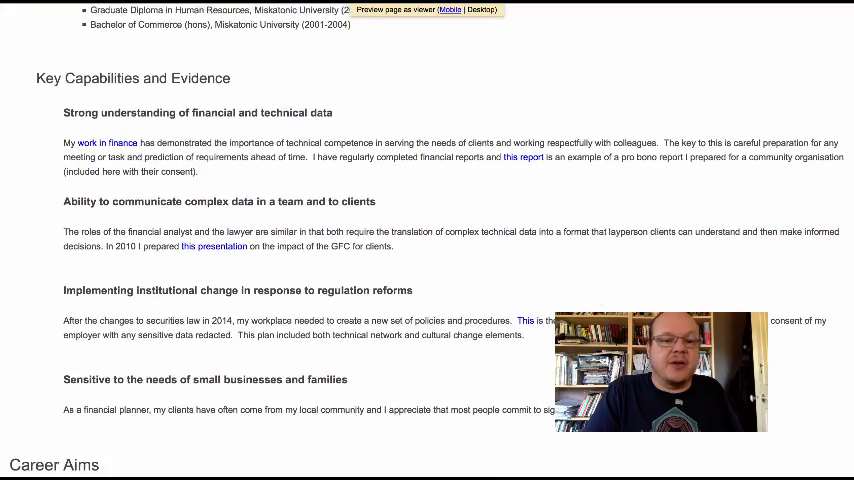
scroll(down, 3)
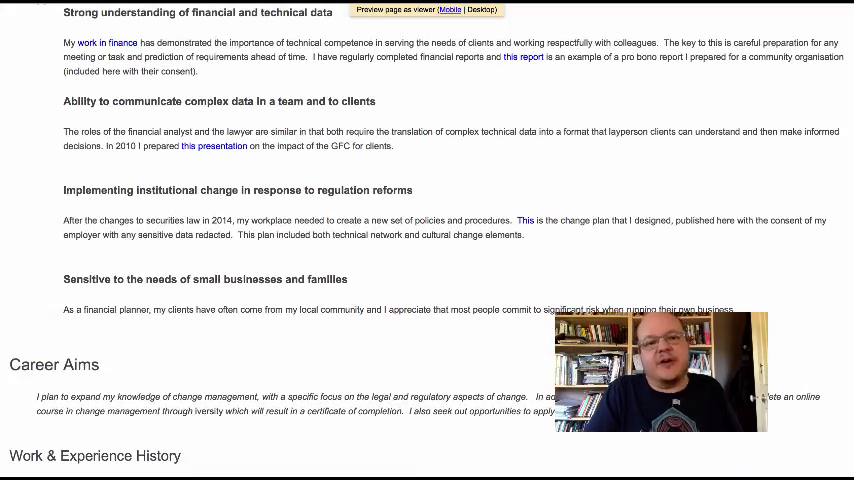
scroll(down, 3)
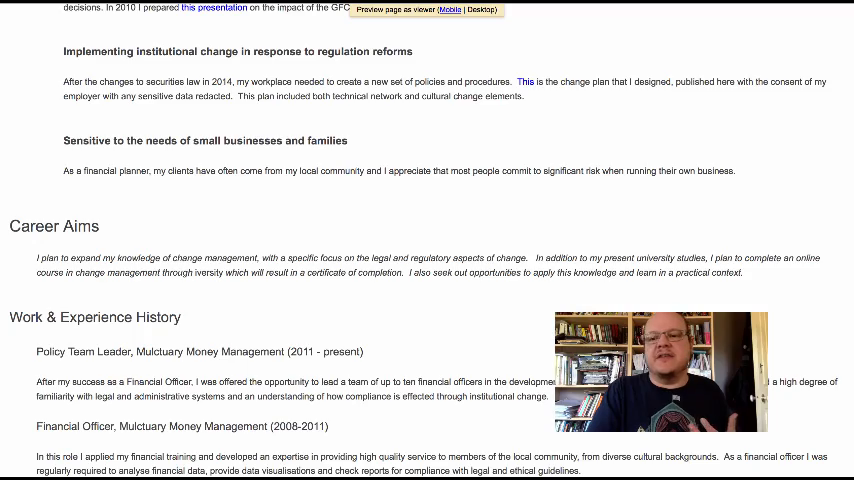
scroll(down, 3)
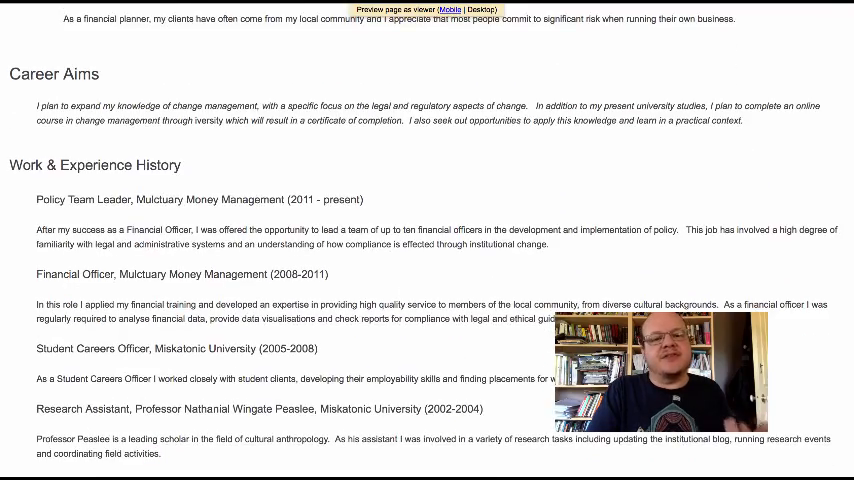
scroll(down, 3)
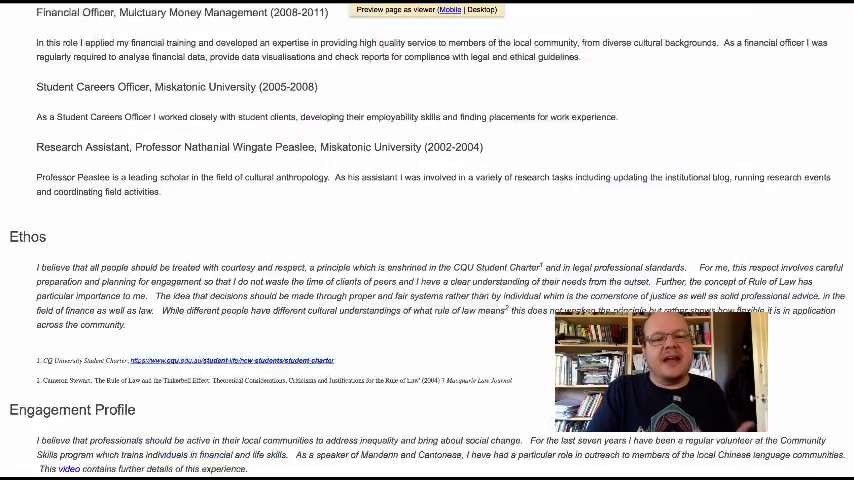
scroll(down, 3)
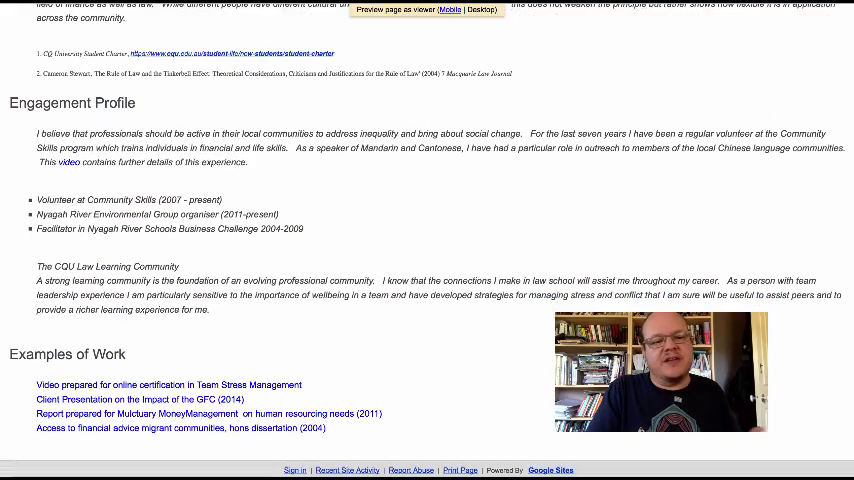
scroll(up, 3)
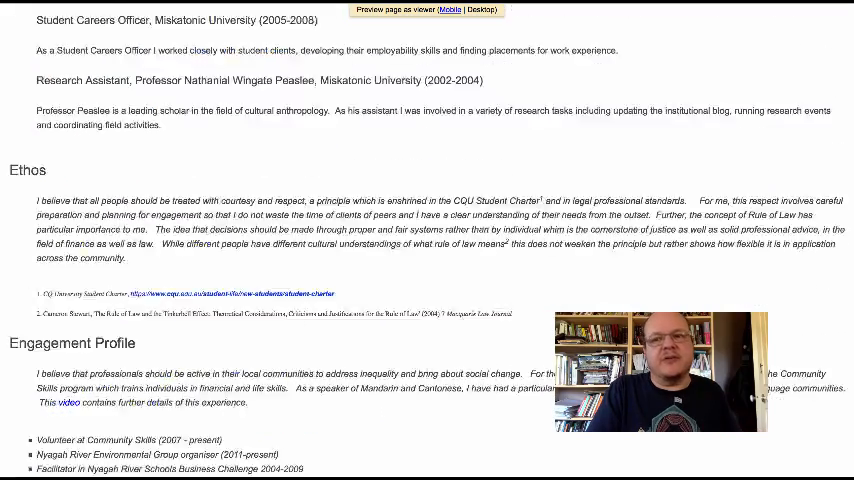